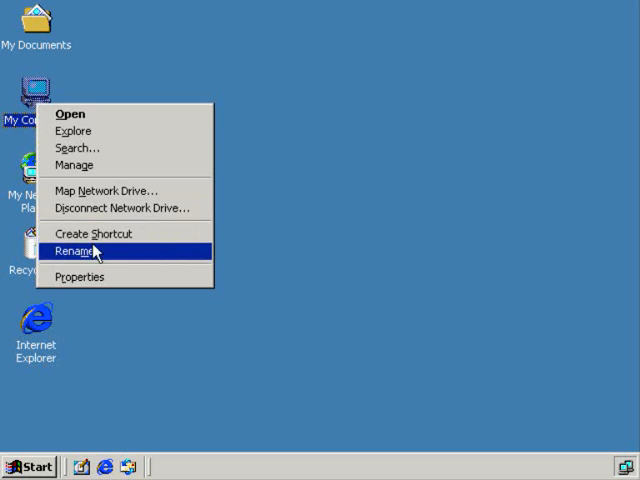
Rename the My Computer desktop icon to SRV-11.
{"action": "left_click", "coordinate": [76, 250]}
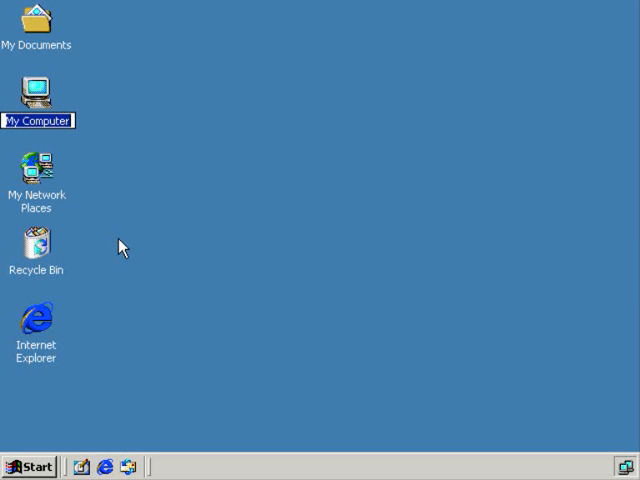
{"action": "type", "text": "SRV-11"}
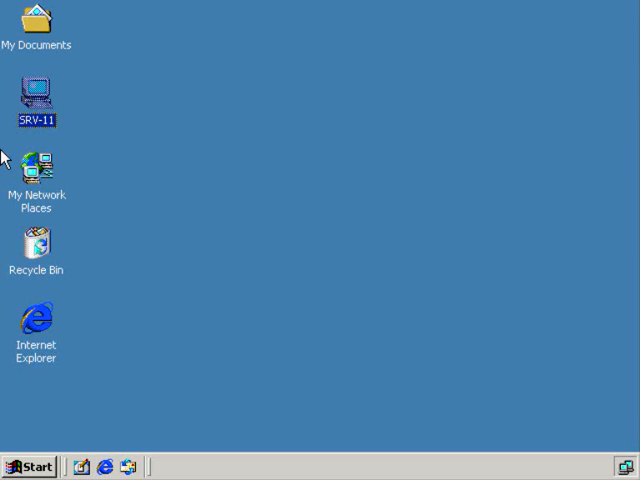
{"action": "left_click", "coordinate": [84, 420]}
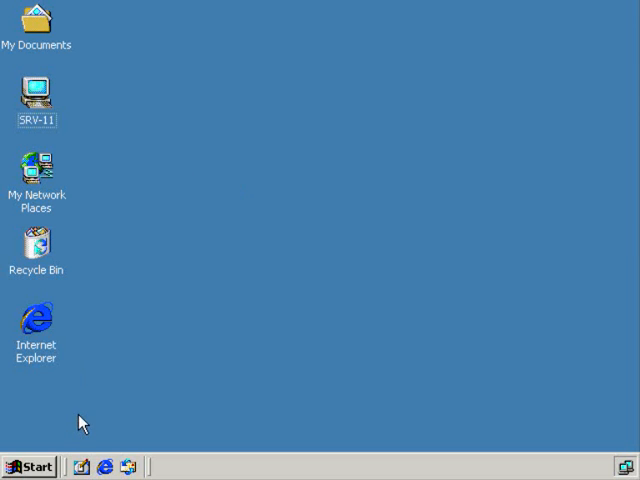
{"action": "mouse_move", "coordinate": [160, 392]}
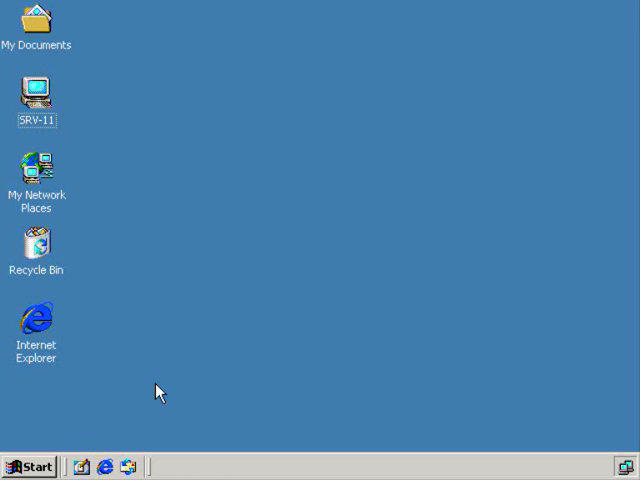
Launch a command prompt by running cmd from the Start menu's Run box.
{"action": "left_click", "coordinate": [30, 462]}
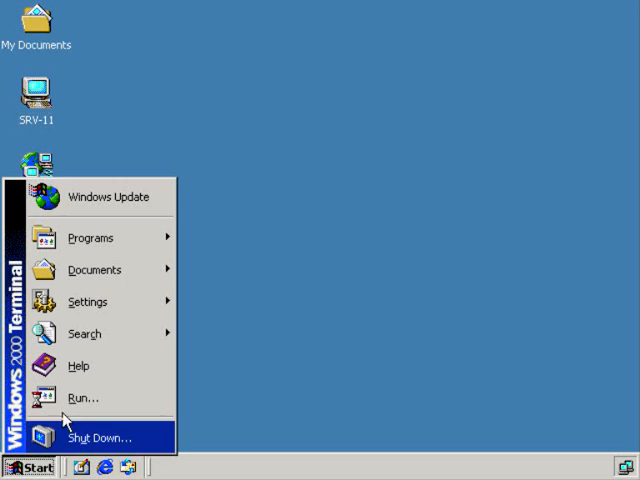
{"action": "left_click", "coordinate": [86, 396]}
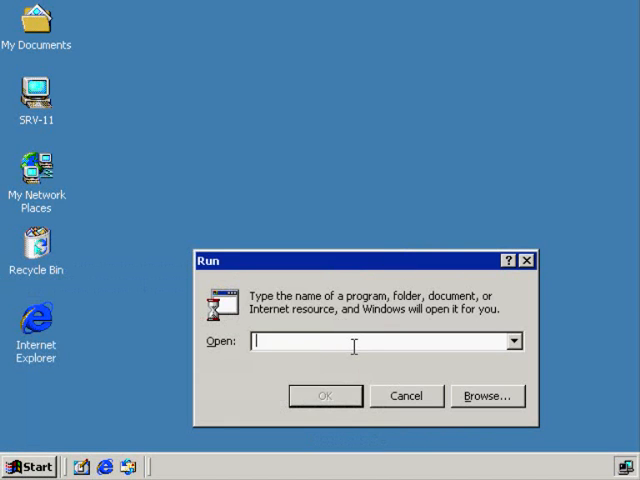
{"action": "type", "text": "cmd"}
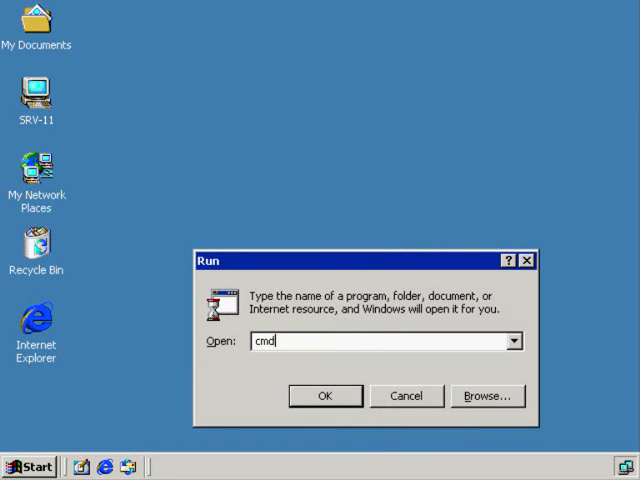
{"action": "left_click", "coordinate": [324, 396]}
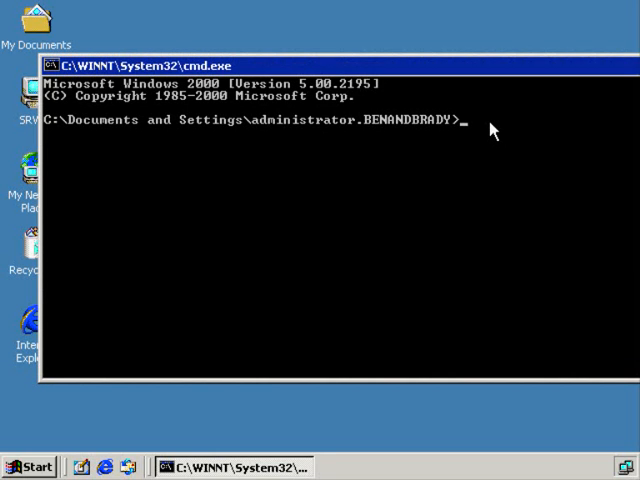
Enter nslookup at the prompt to start a DNS lookup session.
{"action": "type", "text": "n"}
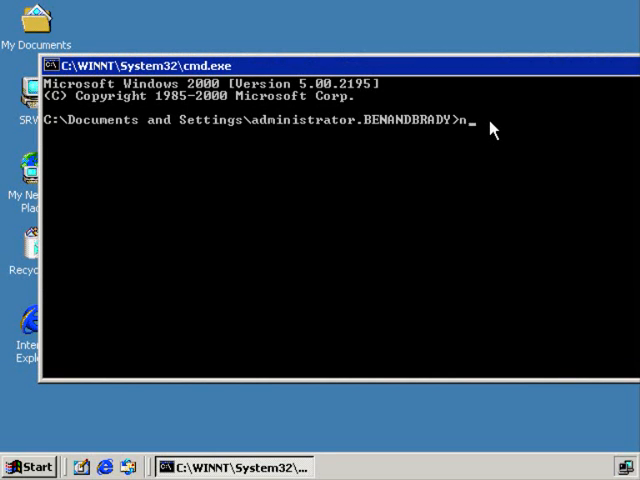
{"action": "type", "text": "slooku"}
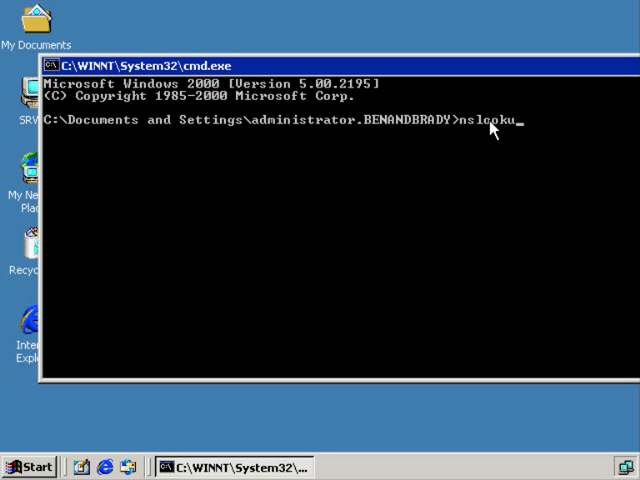
{"action": "type", "text": "p"}
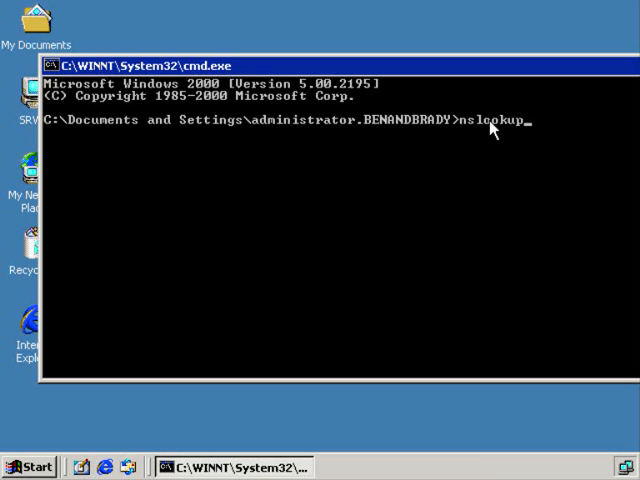
{"action": "mouse_move", "coordinate": [494, 42]}
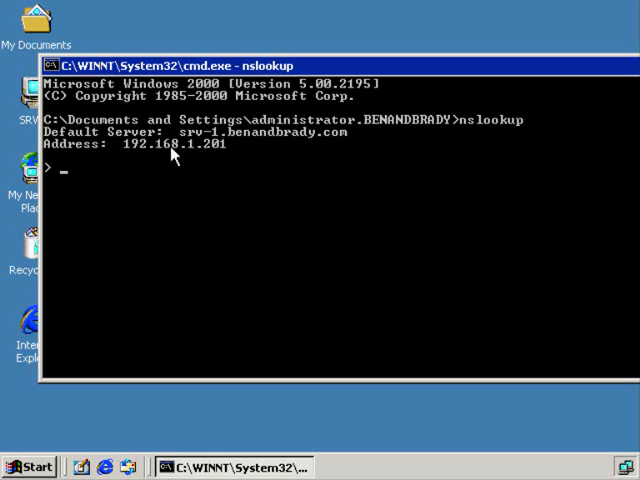
{"action": "mouse_move", "coordinate": [196, 200]}
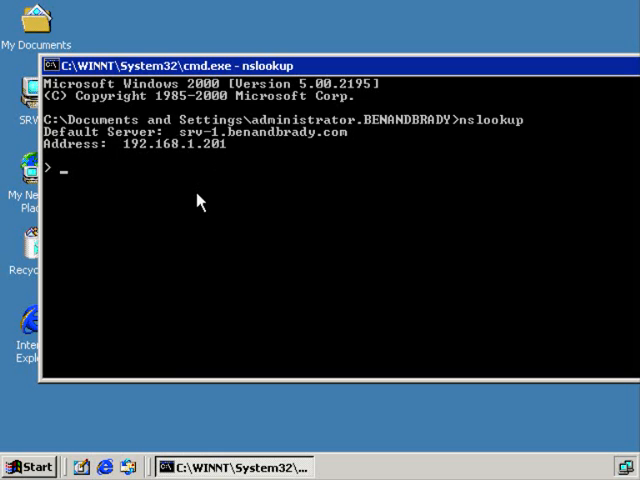
{"action": "mouse_move", "coordinate": [202, 194]}
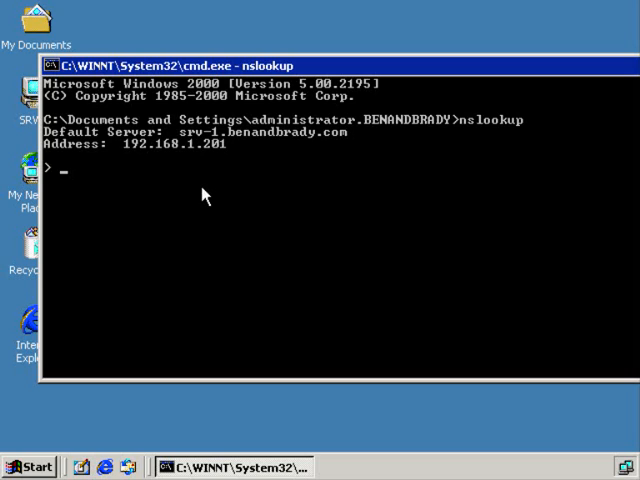
{"action": "mouse_move", "coordinate": [162, 168]}
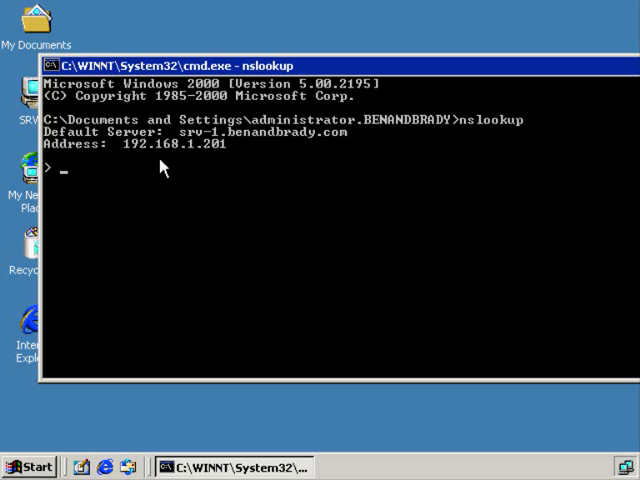
{"action": "mouse_move", "coordinate": [338, 166]}
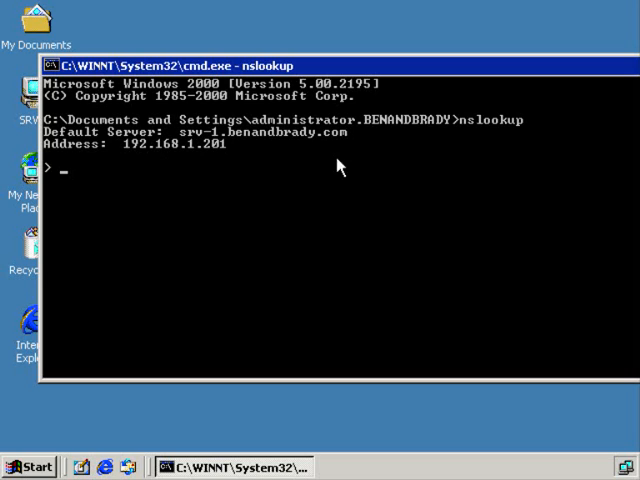
{"action": "mouse_move", "coordinate": [446, 336]}
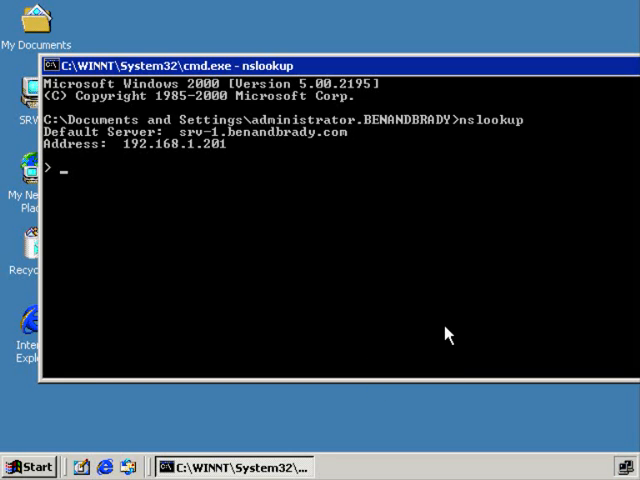
Query nslookup for srv-, then srv.benandbrady.com, resolving it to 192.168.1.201.
{"action": "type", "text": "srv-1"}
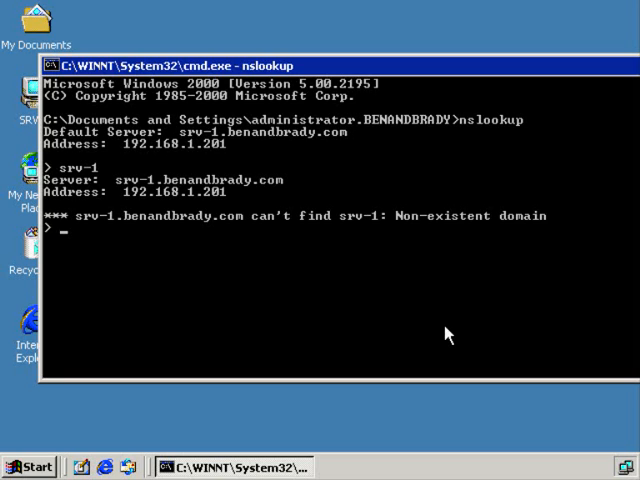
{"action": "type", "text": "srv-1."}
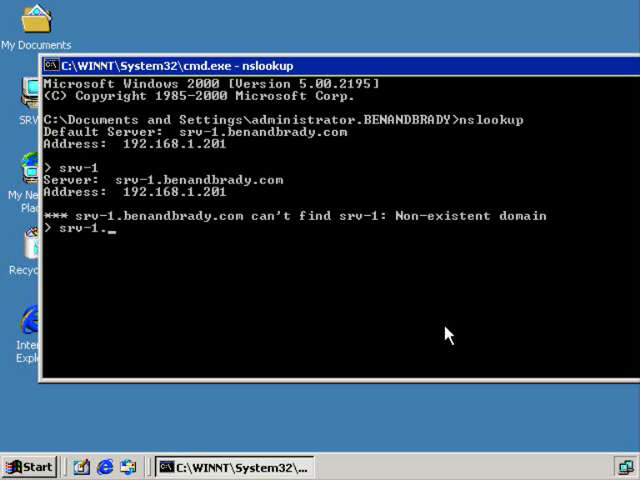
{"action": "type", "text": "benand"}
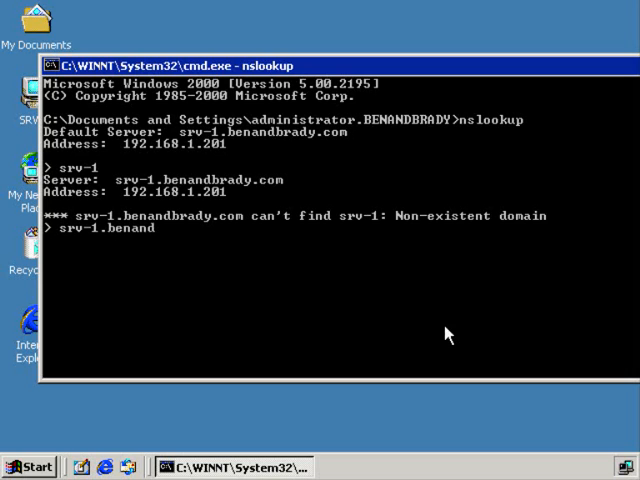
{"action": "type", "text": "brady.com"}
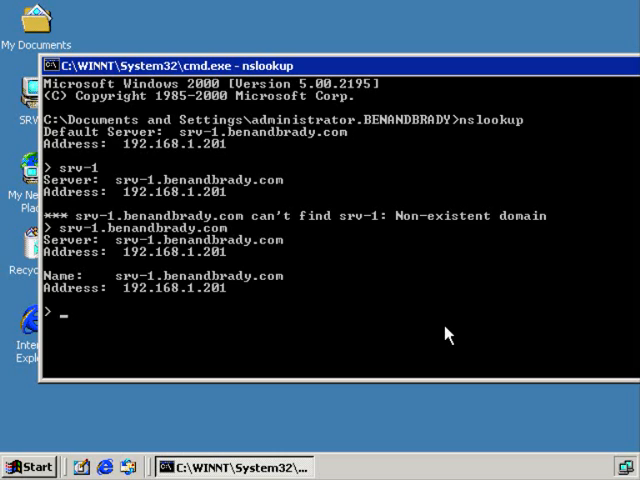
Query nslookup for client-1.benandbrady.com and get its address back.
{"action": "type", "text": "client"}
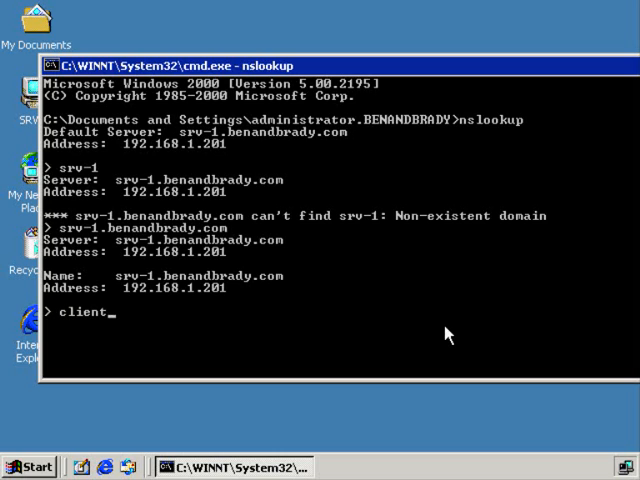
{"action": "type", "text": "-1.ben"}
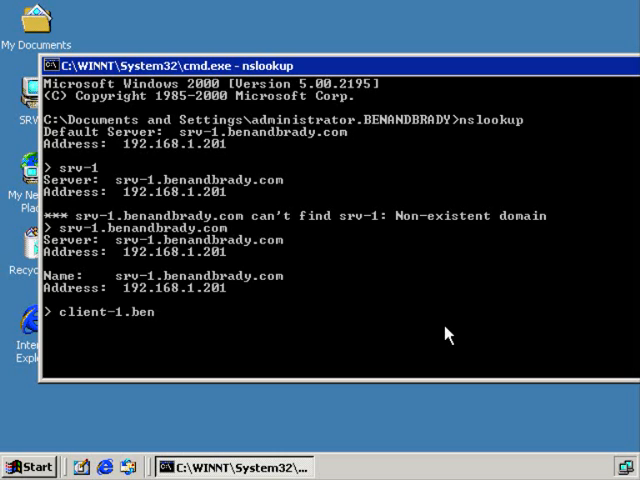
{"action": "type", "text": "andbrady.com"}
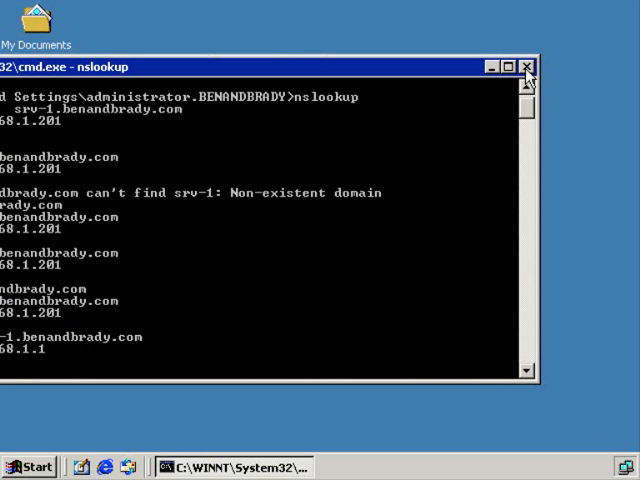
Minimize the command window and choose Disconnect in the Shut Down Windows dialog.
{"action": "left_click", "coordinate": [522, 66]}
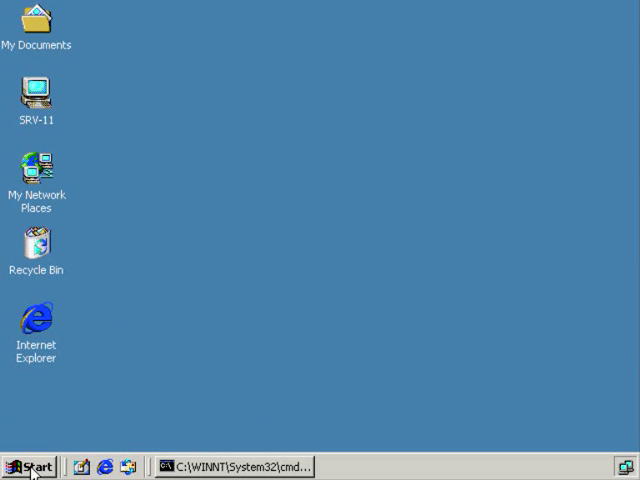
{"action": "left_click", "coordinate": [28, 462]}
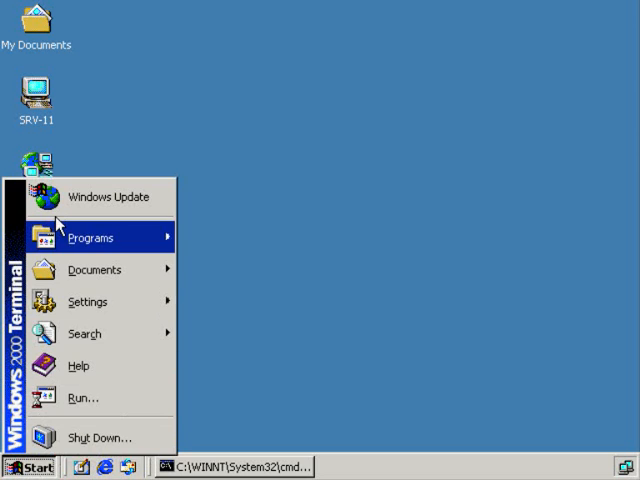
{"action": "mouse_move", "coordinate": [92, 236]}
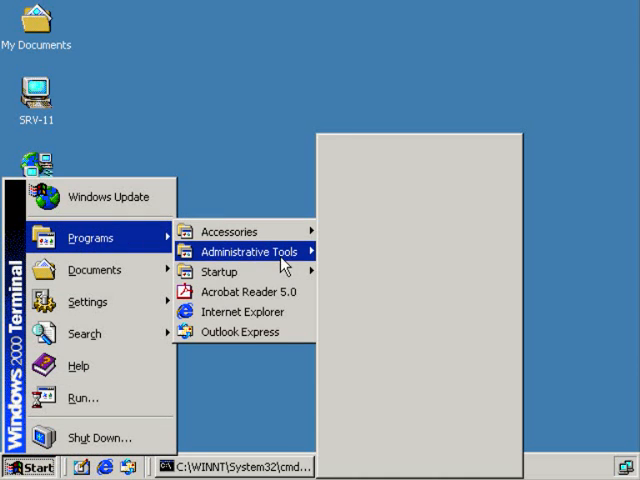
{"action": "left_click", "coordinate": [92, 432]}
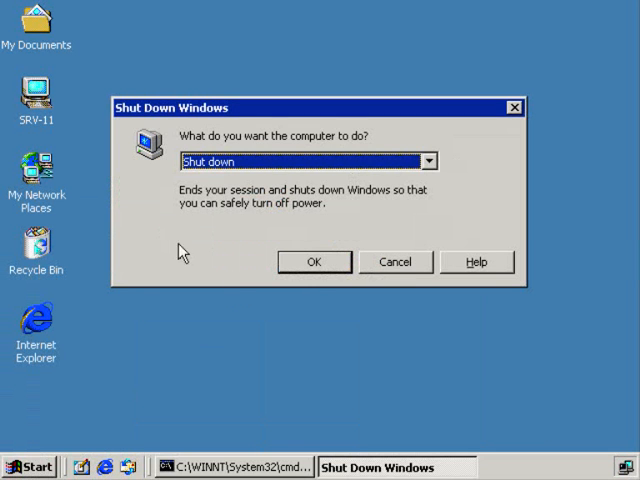
{"action": "left_click", "coordinate": [426, 160]}
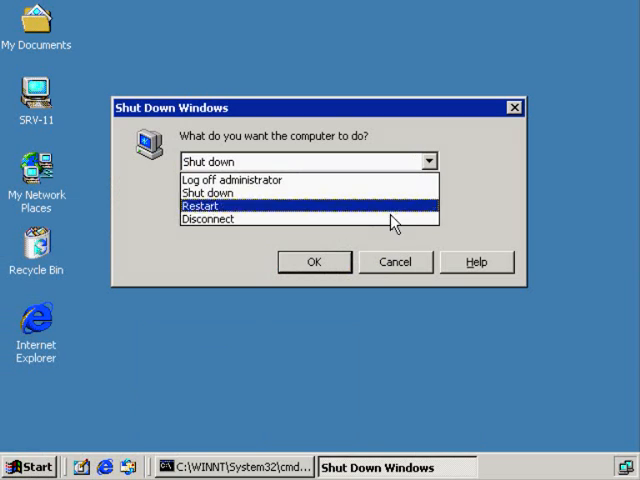
{"action": "left_click", "coordinate": [204, 220]}
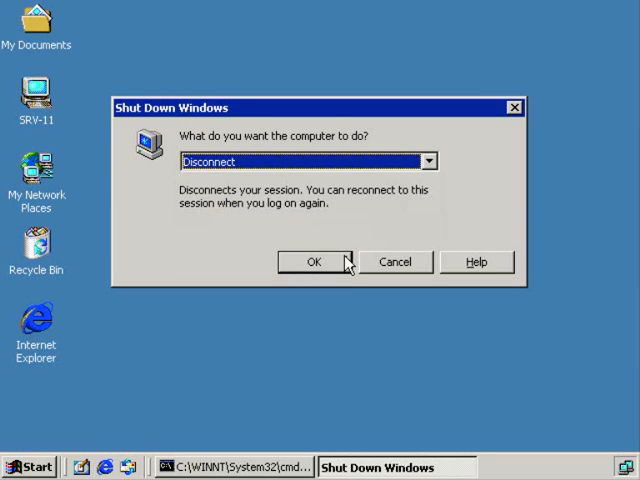
Disconnect from SRV-11, reconnect via Terminal Services Client and log back on as administrator.
{"action": "left_click", "coordinate": [312, 260]}
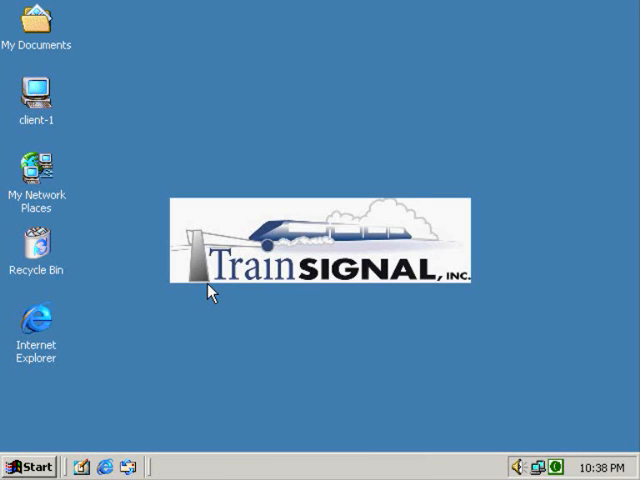
{"action": "left_click", "coordinate": [28, 460]}
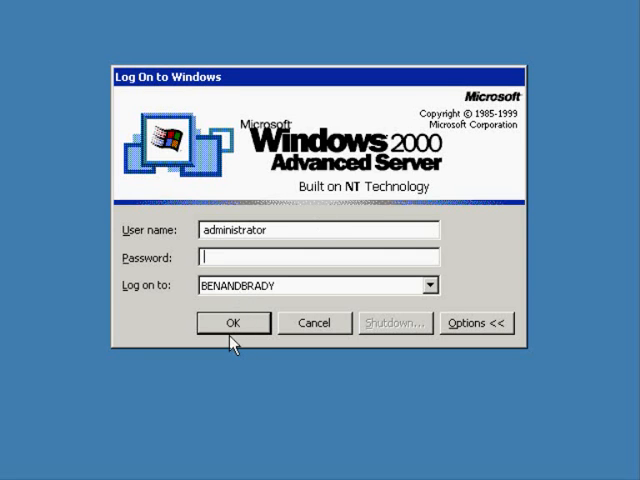
{"action": "left_click", "coordinate": [232, 324]}
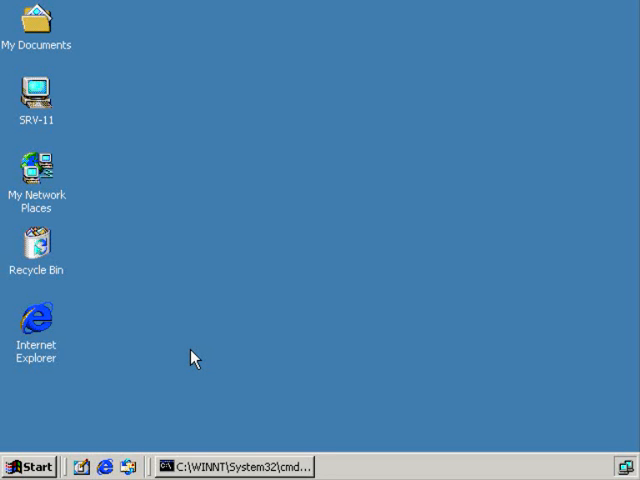
{"action": "mouse_move", "coordinate": [244, 358]}
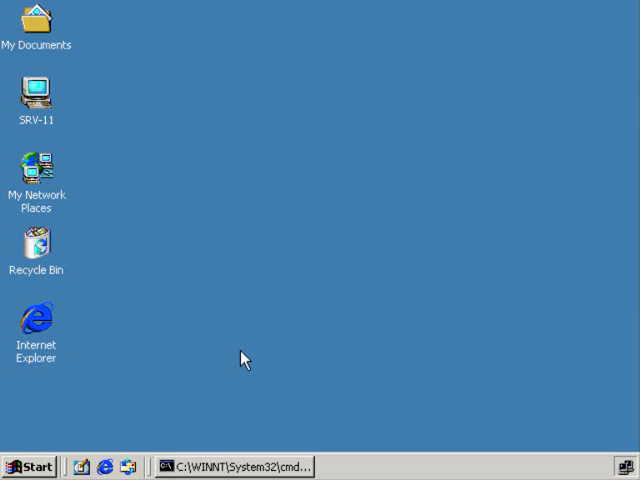
{"action": "mouse_move", "coordinate": [210, 392]}
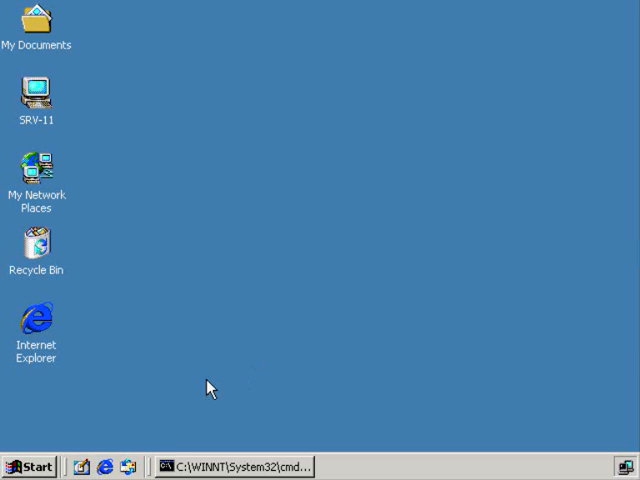
Browse Start > Programs toward Administrative Tools on the restored SRV-11 desktop.
{"action": "left_click", "coordinate": [32, 460]}
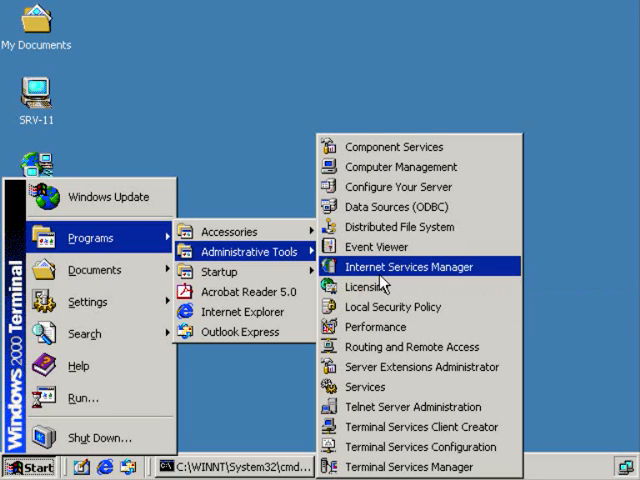
{"action": "left_click", "coordinate": [110, 376]}
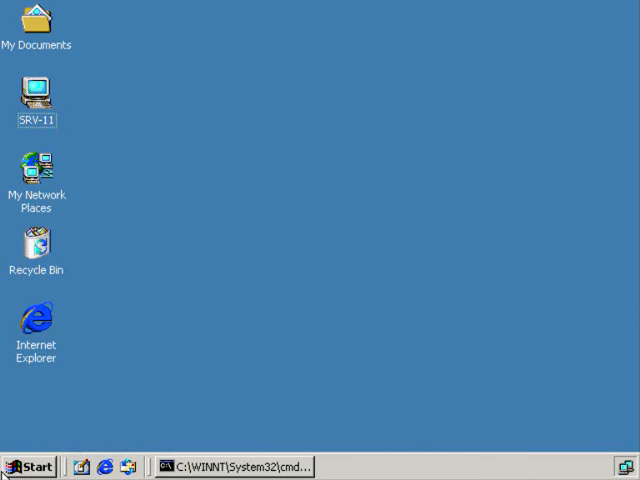
{"action": "mouse_move", "coordinate": [34, 466]}
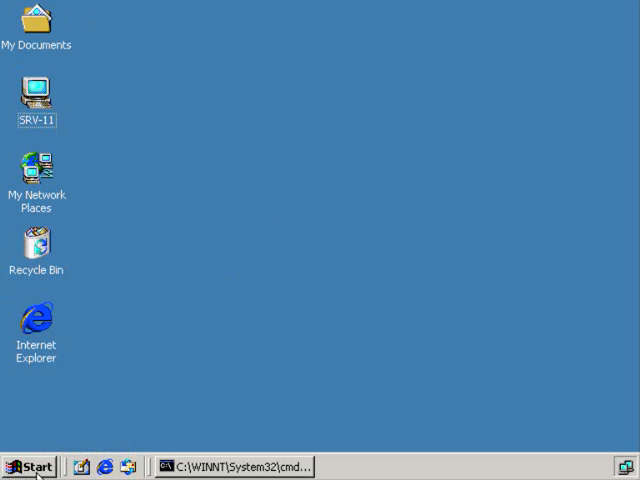
Disconnect from the SRV-11 session again via Shut Down > Disconnect.
{"action": "left_click", "coordinate": [30, 460]}
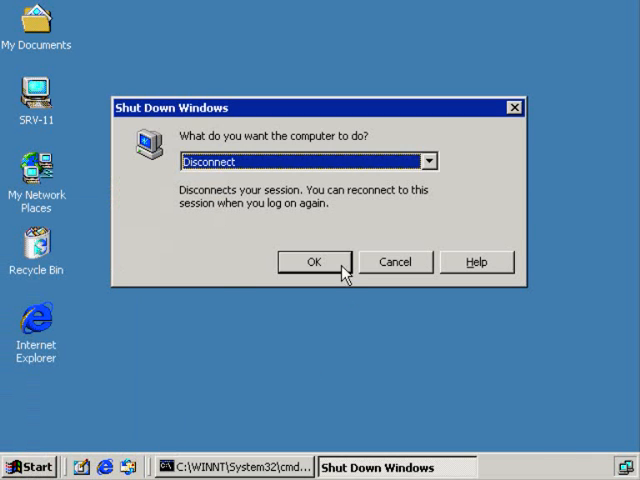
{"action": "left_click", "coordinate": [312, 260]}
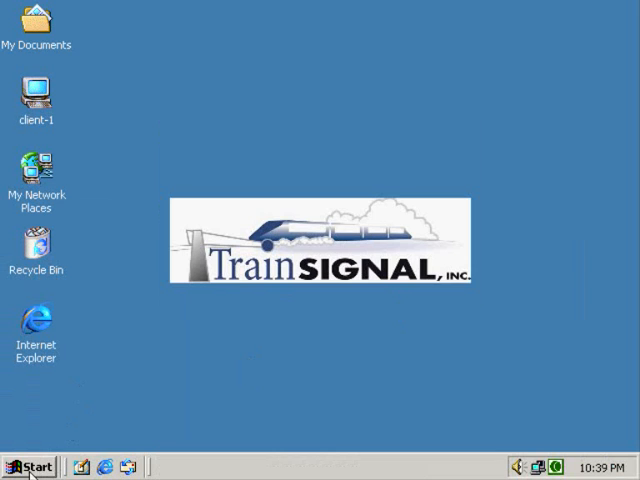
Connect to Server 1 with Terminal Services Client and log on as administrator.
{"action": "left_click", "coordinate": [32, 460]}
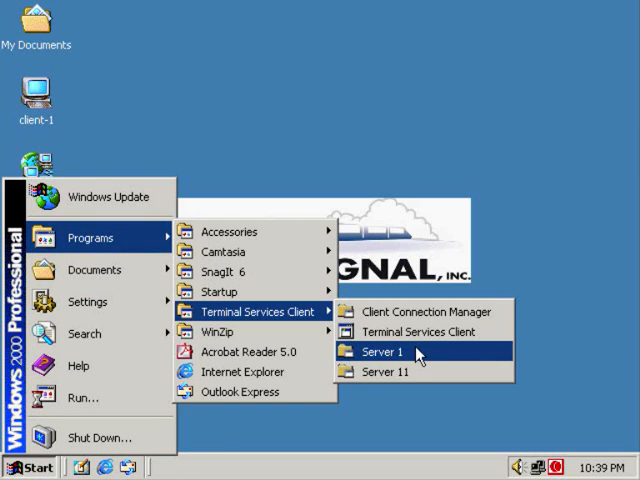
{"action": "left_click", "coordinate": [384, 352]}
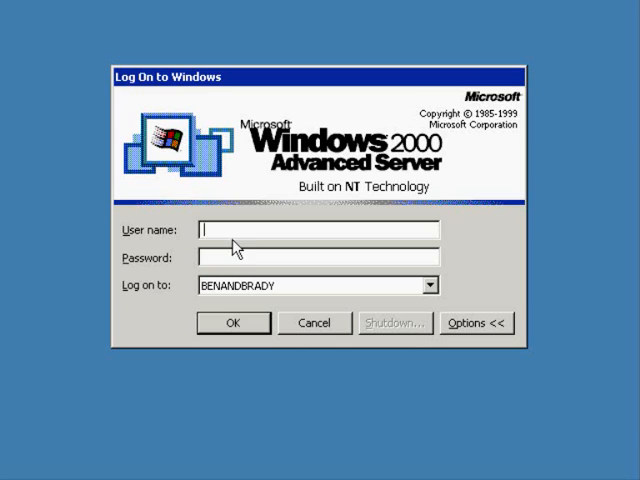
{"action": "type", "text": "administr"}
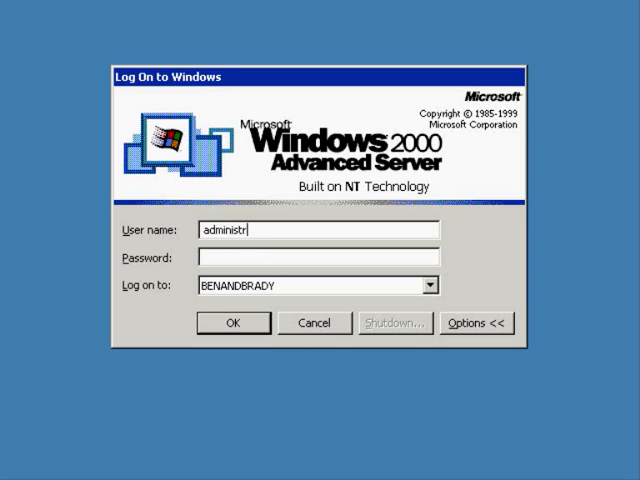
{"action": "left_click", "coordinate": [232, 324]}
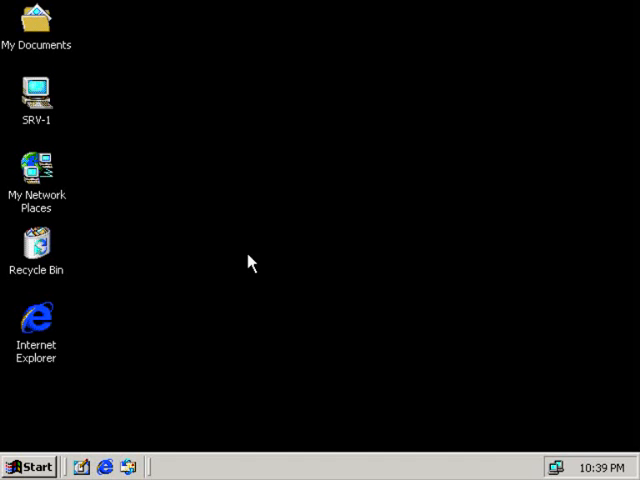
{"action": "mouse_move", "coordinate": [340, 228]}
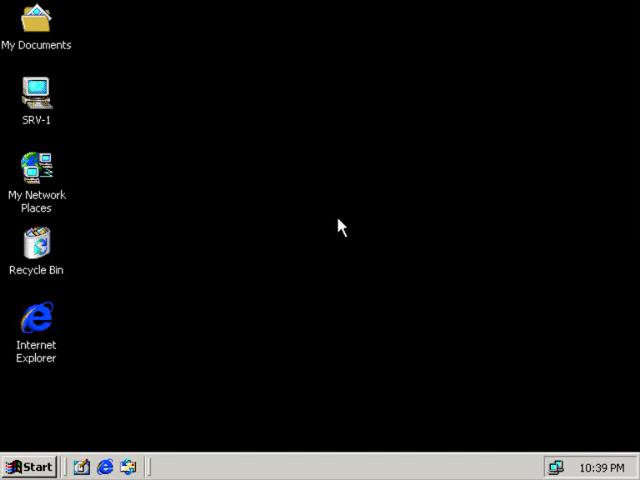
{"action": "mouse_move", "coordinate": [212, 256]}
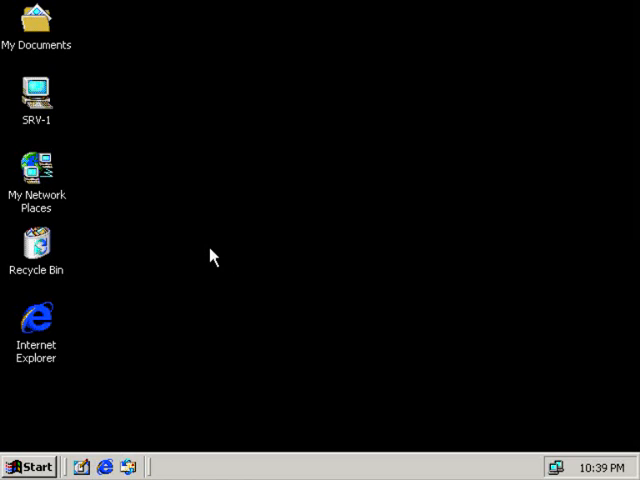
{"action": "mouse_move", "coordinate": [200, 228]}
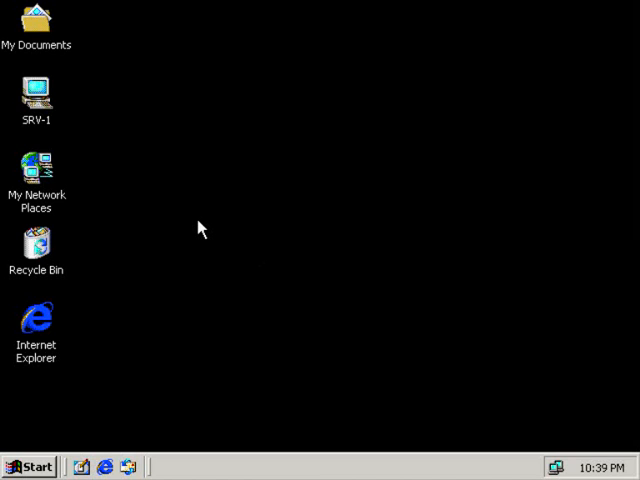
{"action": "mouse_move", "coordinate": [214, 340]}
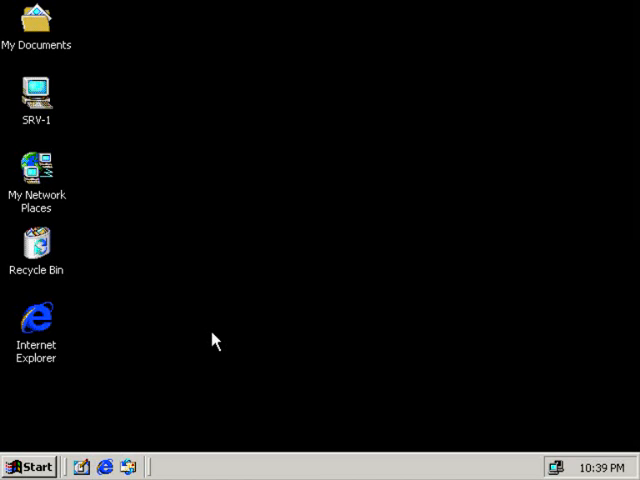
Expand Start > Programs > Administrative Tools on the SRV-1 desktop.
{"action": "left_click", "coordinate": [30, 462]}
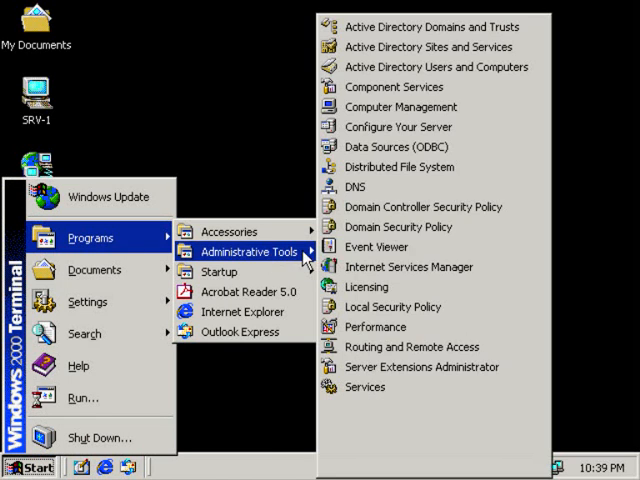
Launch the DNS console and view the benandbrady.com zone records (client-1, srv-1) and the 192.168.1.x reverse zone.
{"action": "left_click", "coordinate": [354, 186]}
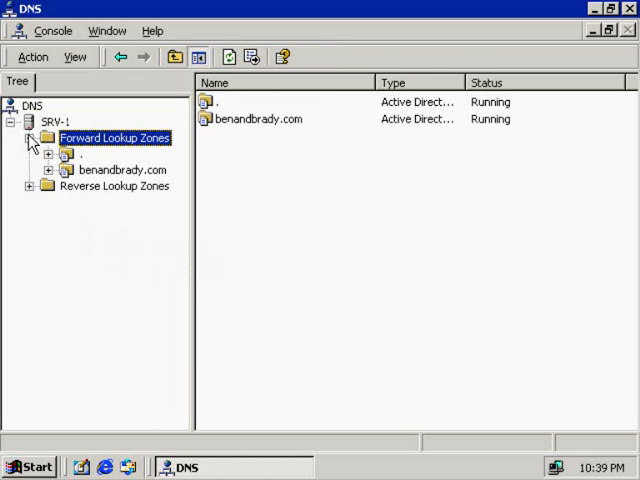
{"action": "left_click", "coordinate": [122, 168]}
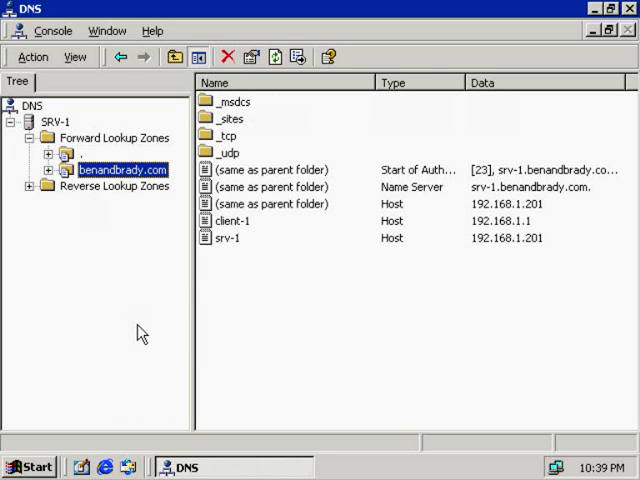
{"action": "mouse_move", "coordinate": [248, 390]}
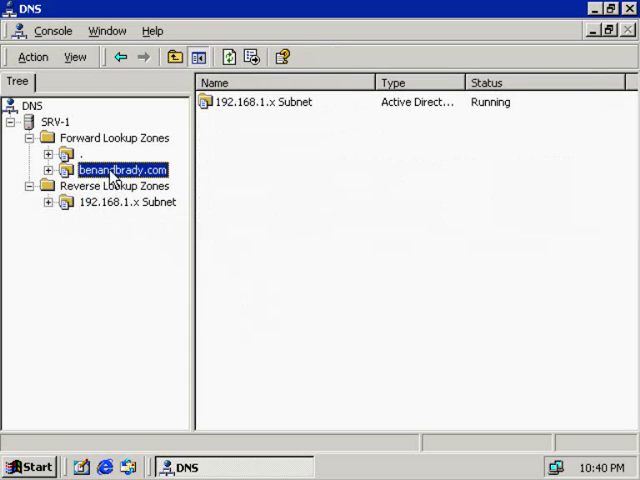
{"action": "left_click", "coordinate": [118, 168]}
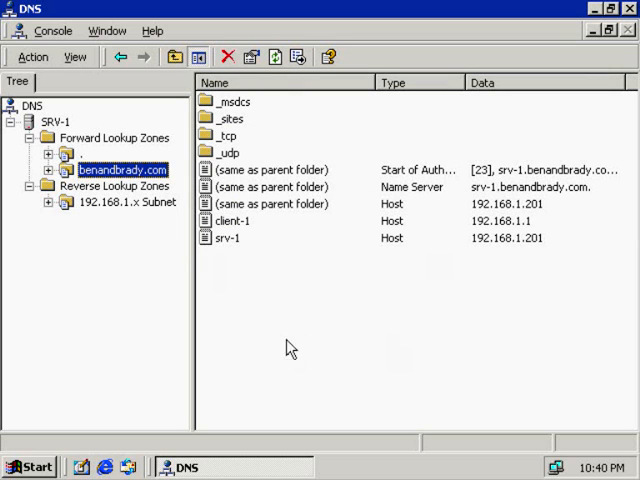
{"action": "mouse_move", "coordinate": [236, 244]}
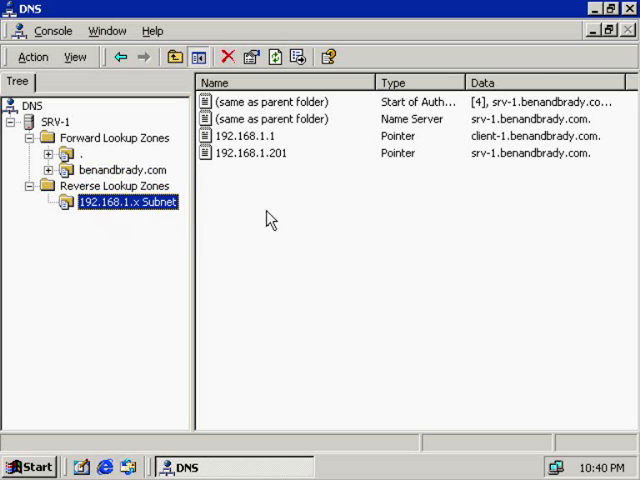
{"action": "left_click", "coordinate": [122, 168]}
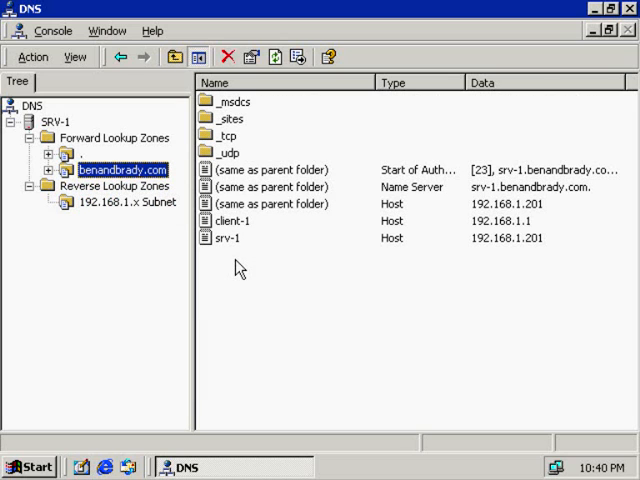
Refresh the benandbrady.com zone's record list and recheck the 192.168.1.x reverse zone, still without SRV-11.
{"action": "right_click", "coordinate": [124, 168]}
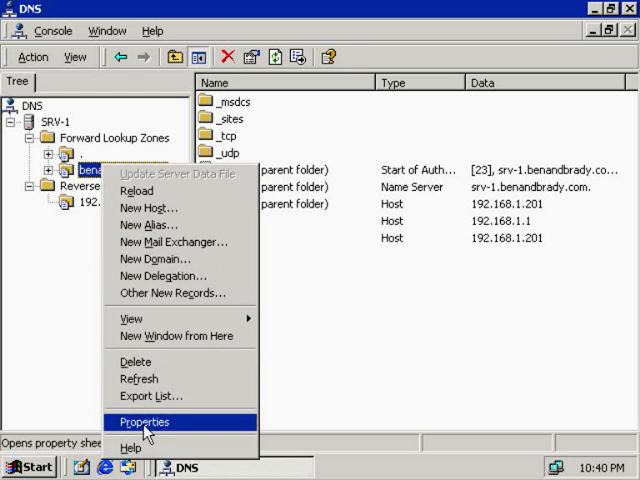
{"action": "left_click", "coordinate": [152, 420]}
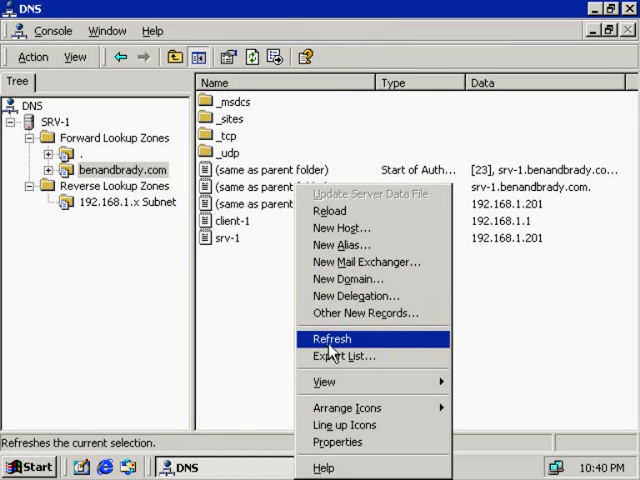
{"action": "left_click", "coordinate": [332, 338]}
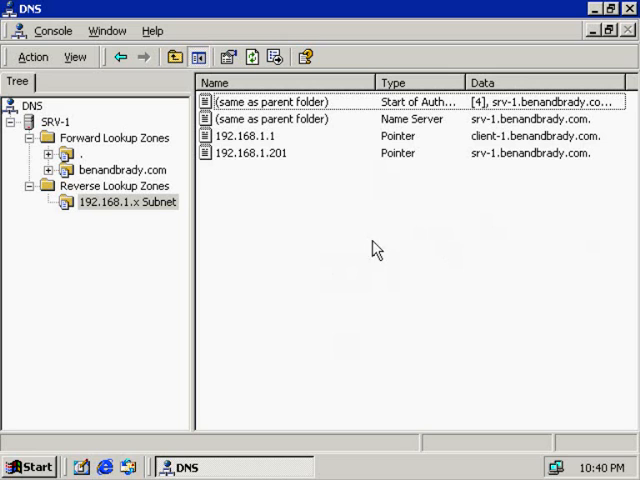
{"action": "mouse_move", "coordinate": [608, 12]}
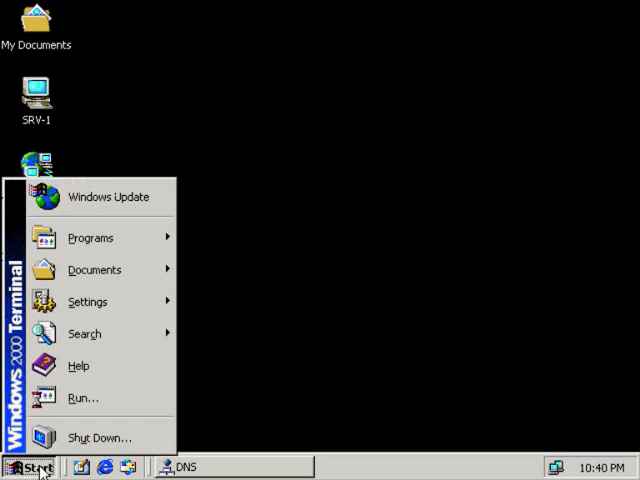
Disconnect the SRV-1 remote session and log back on to SRV-11.
{"action": "left_click", "coordinate": [98, 438]}
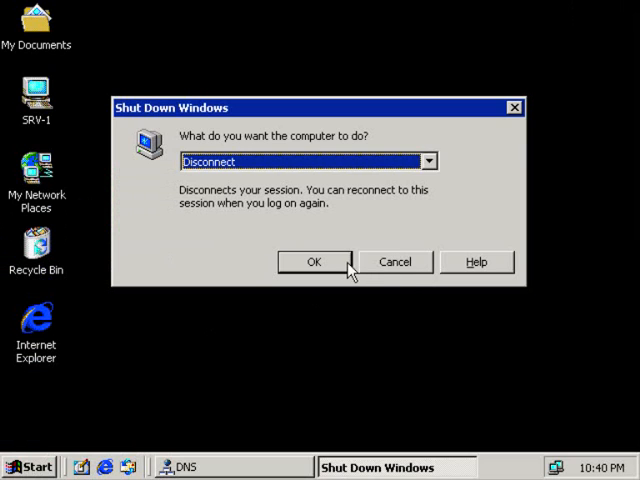
{"action": "left_click", "coordinate": [312, 260]}
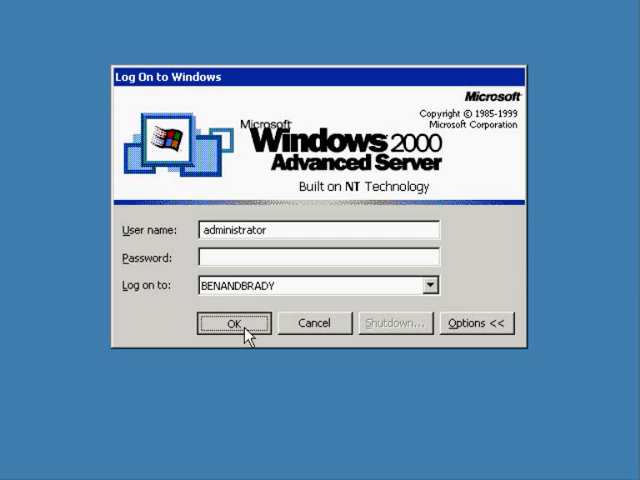
{"action": "left_click", "coordinate": [232, 324]}
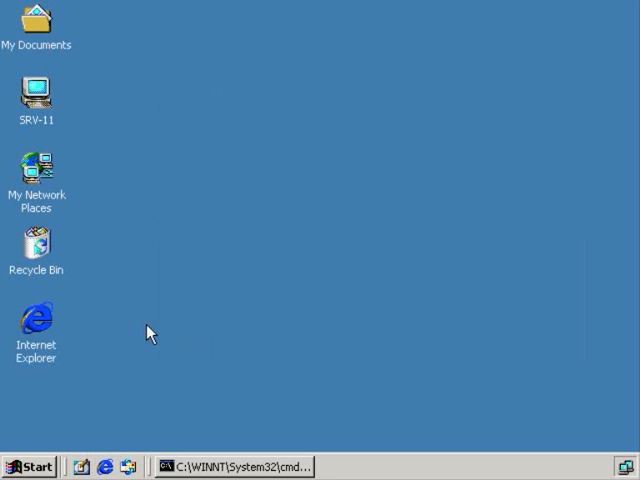
View SRV-11's Local Area Connection TCP/IP settings (192.168.1.211, DNS 192.168.1.201) and cancel without changes.
{"action": "right_click", "coordinate": [36, 166]}
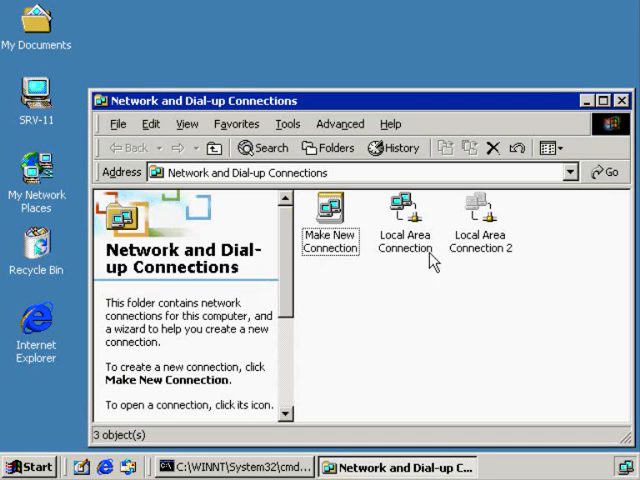
{"action": "left_click", "coordinate": [404, 204]}
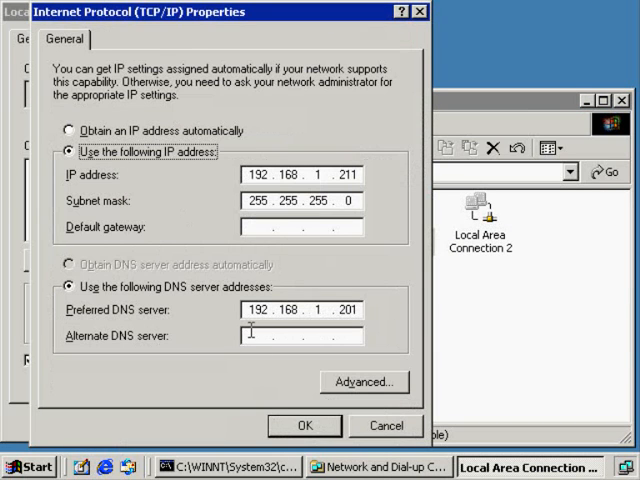
{"action": "mouse_move", "coordinate": [276, 320]}
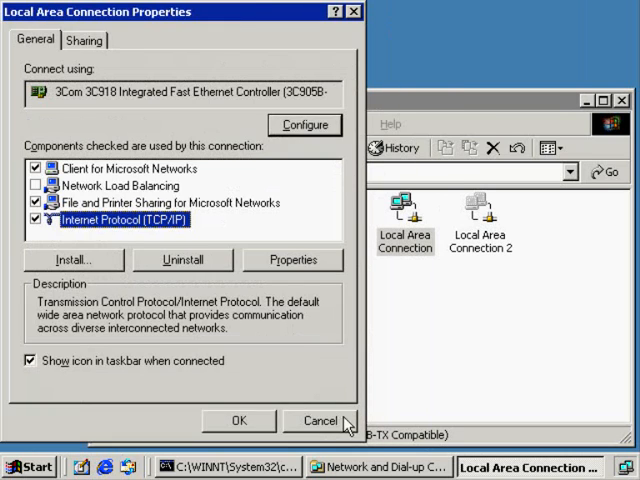
{"action": "left_click", "coordinate": [320, 420]}
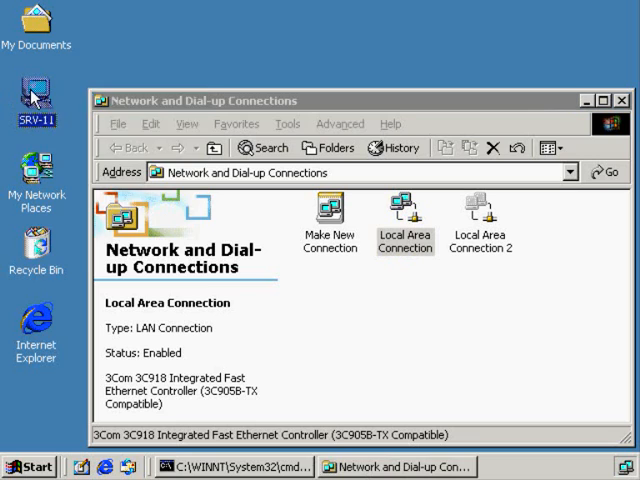